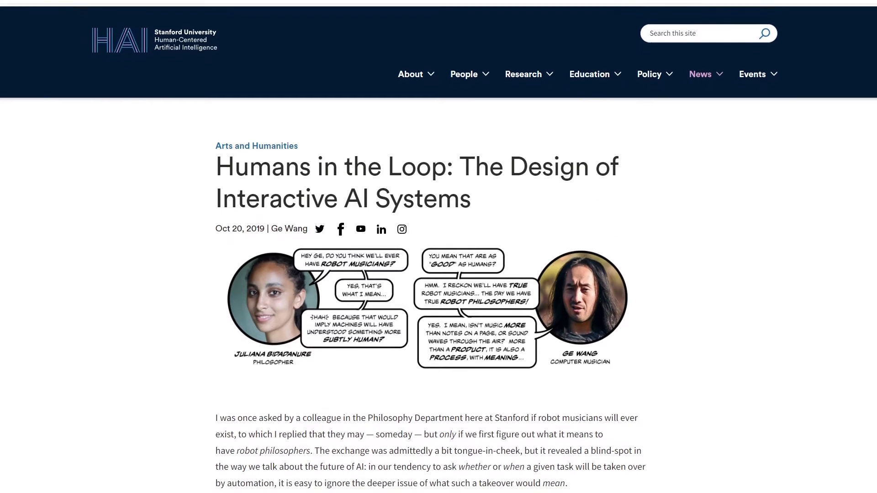
Start training the block and test it with 'I need help with my router'.
{"action": "scroll", "scroll_direction": "down", "scroll_amount": 3}
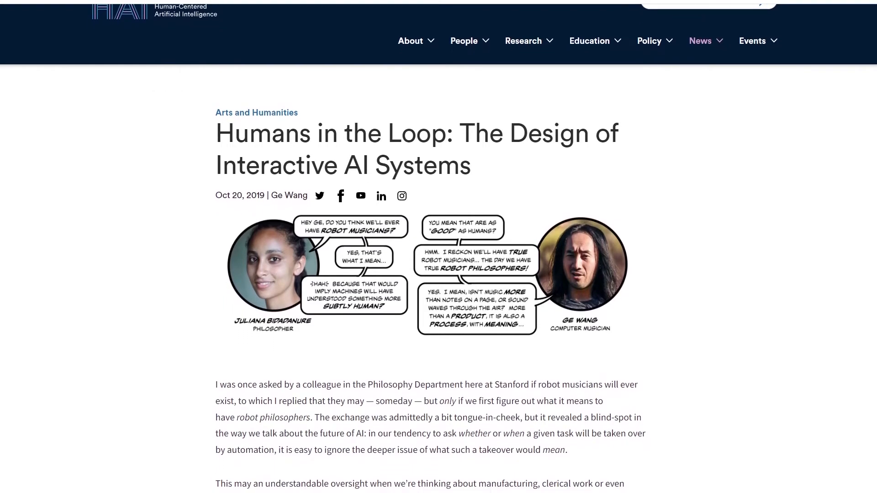
{"action": "scroll", "scroll_direction": "down", "scroll_amount": 3}
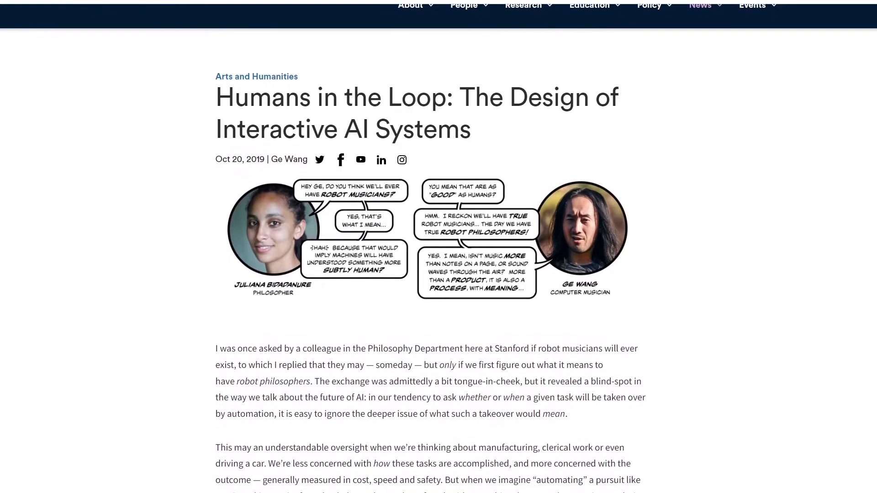
{"action": "scroll", "scroll_direction": "down", "scroll_amount": 3}
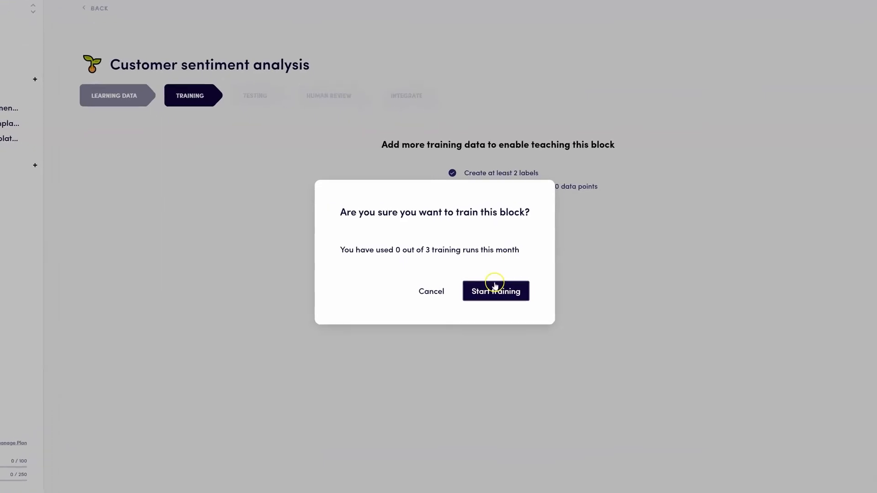
{"action": "left_click", "coordinate": [495, 291]}
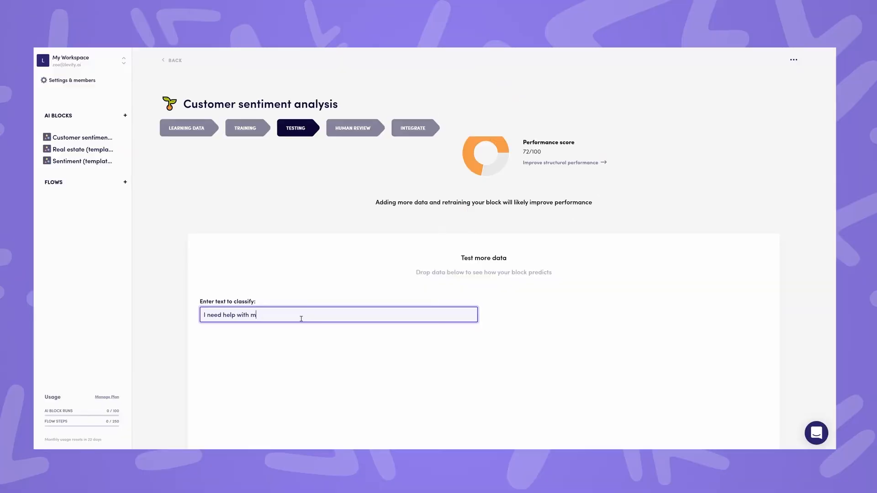
{"action": "type", "text": "y router"}
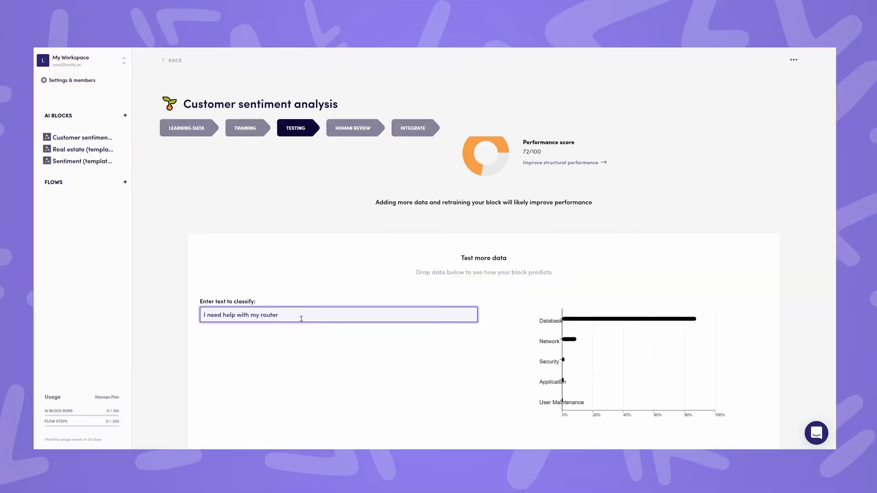
Go to Human Review and bring up the Add reviewers window.
{"action": "left_click", "coordinate": [354, 128]}
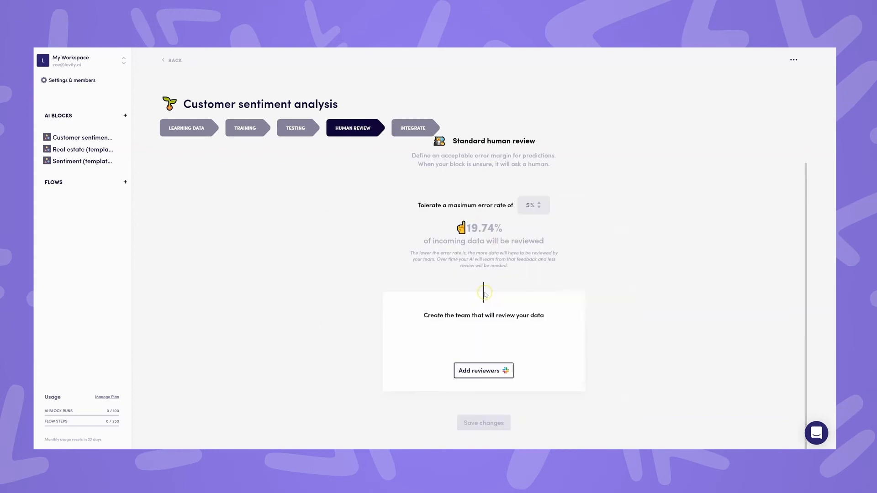
{"action": "left_click", "coordinate": [483, 370]}
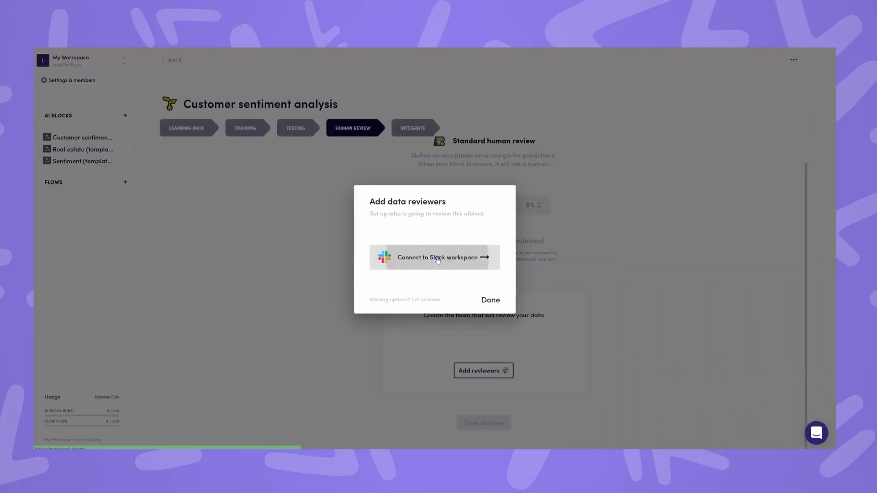